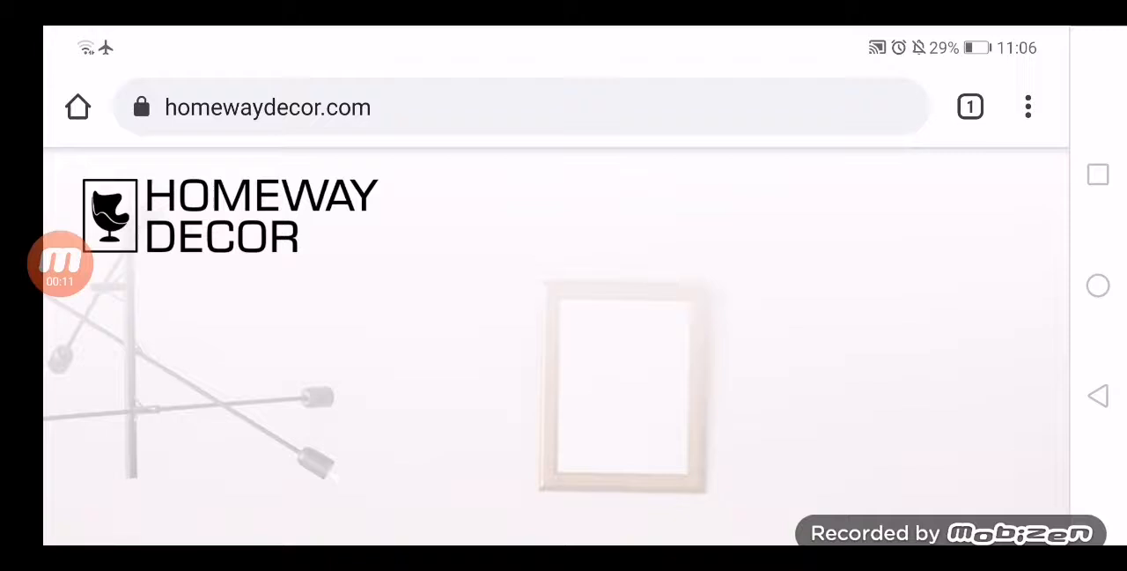
scroll(down, 3)
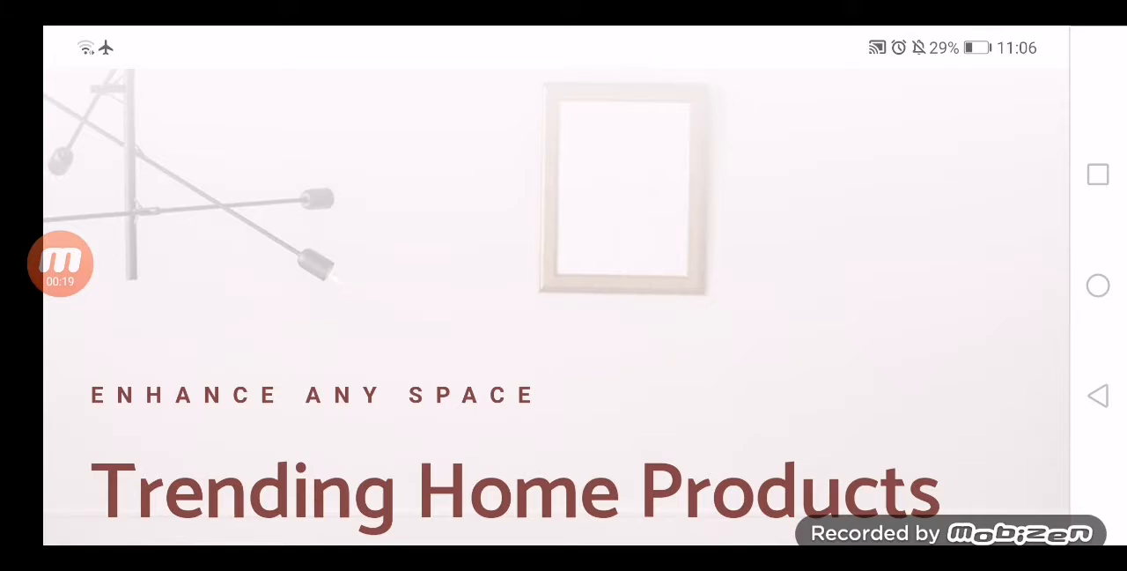
scroll(down, 3)
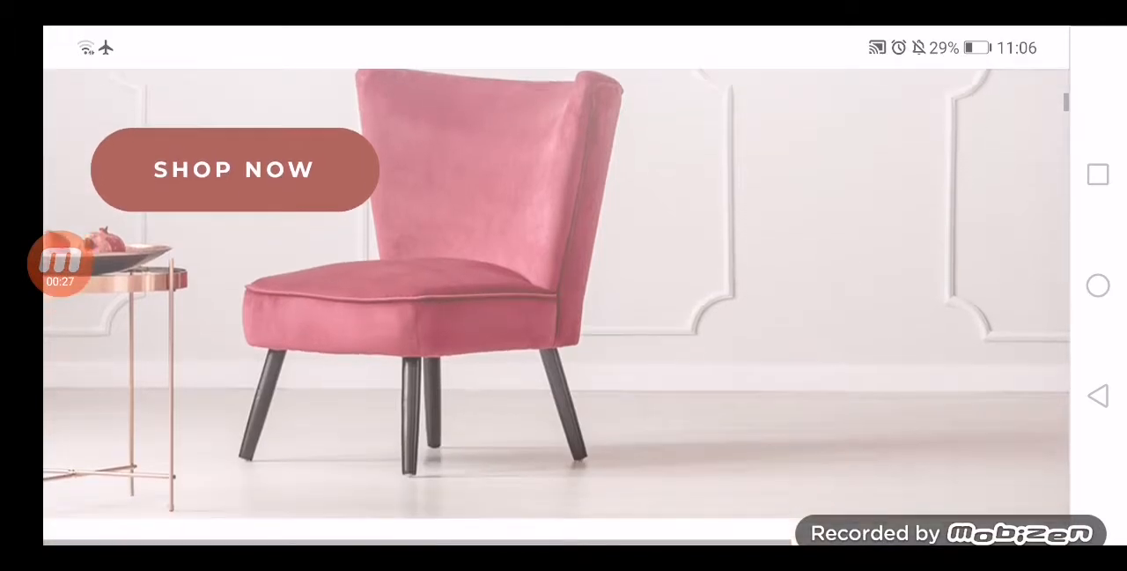
scroll(down, 3)
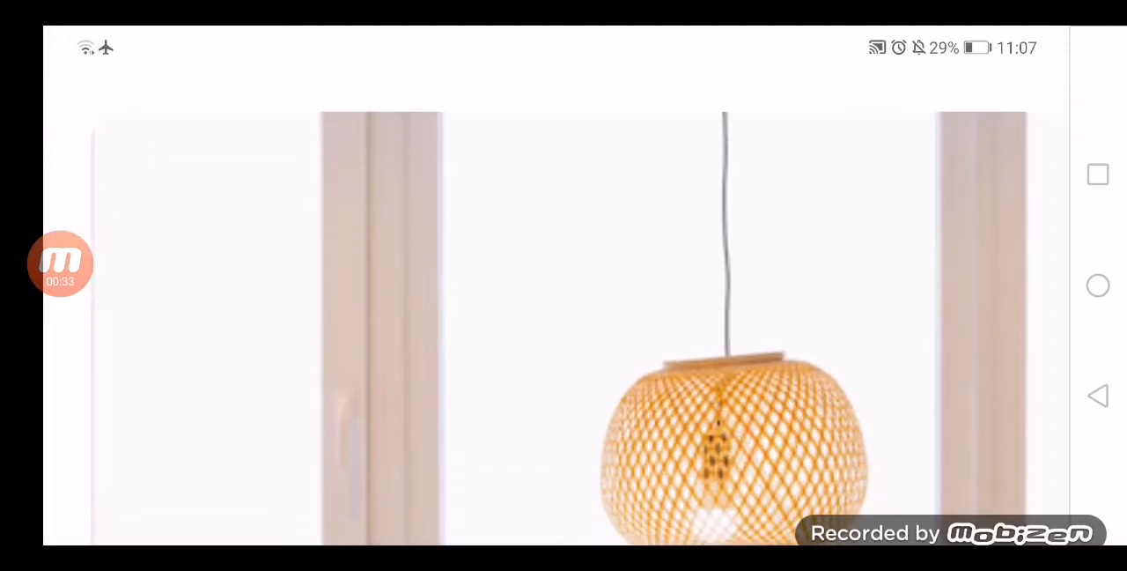
scroll(down, 3)
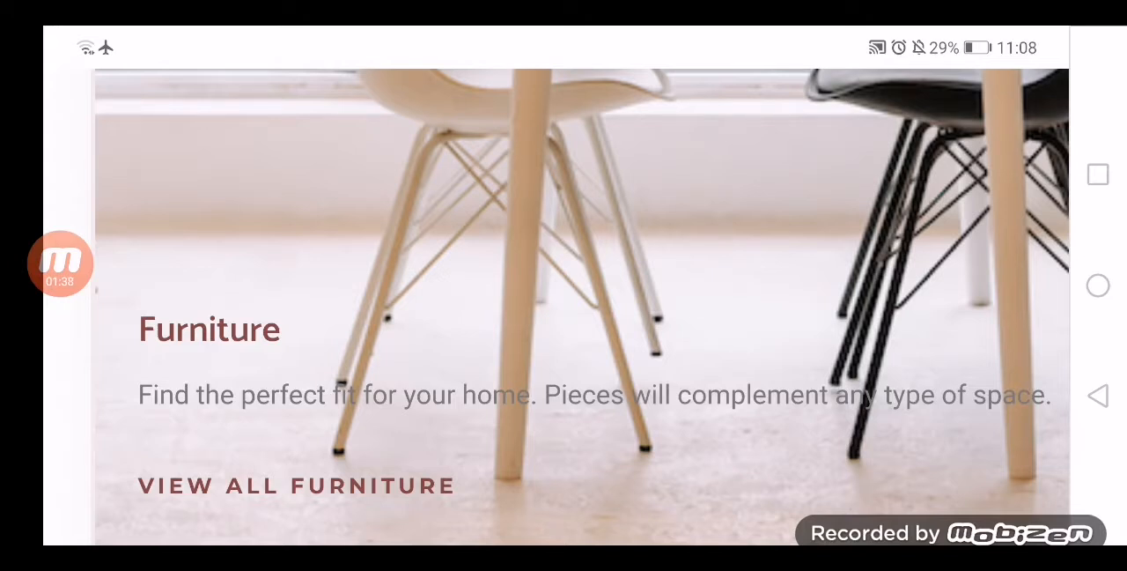
scroll(down, 3)
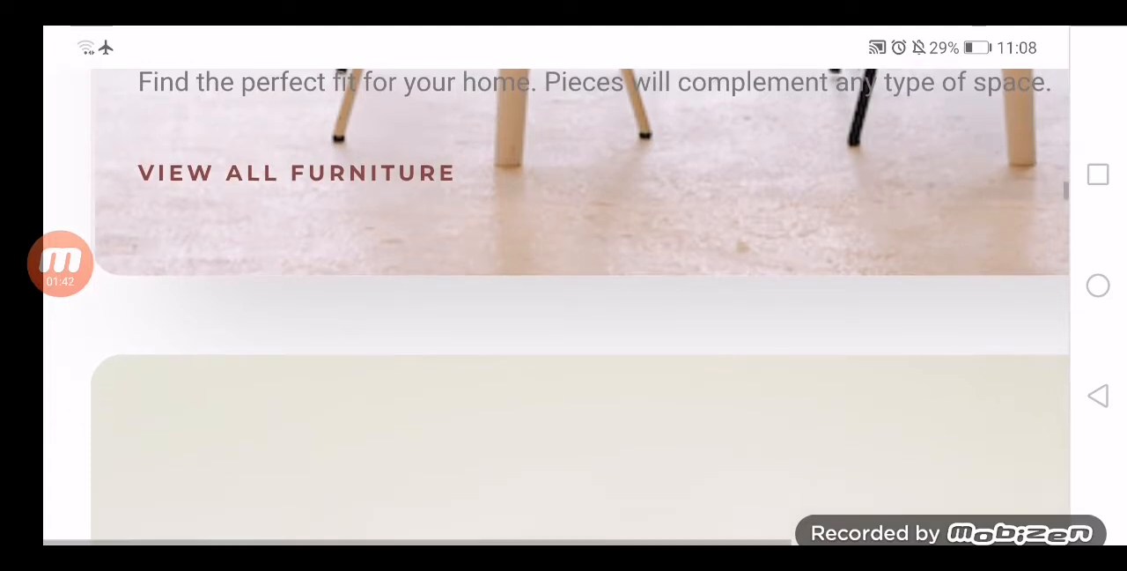
scroll(down, 3)
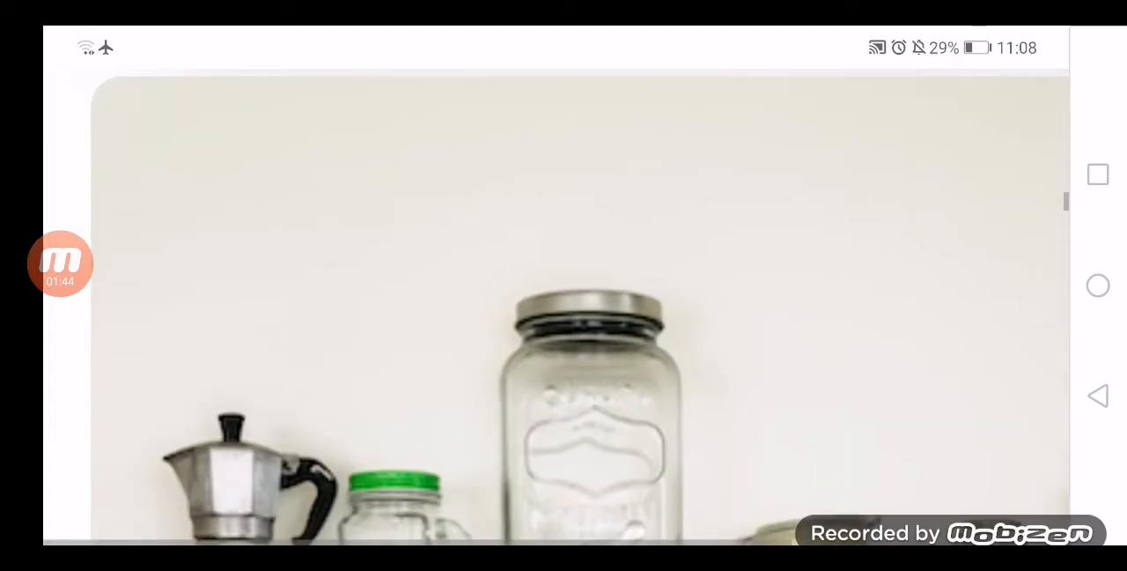